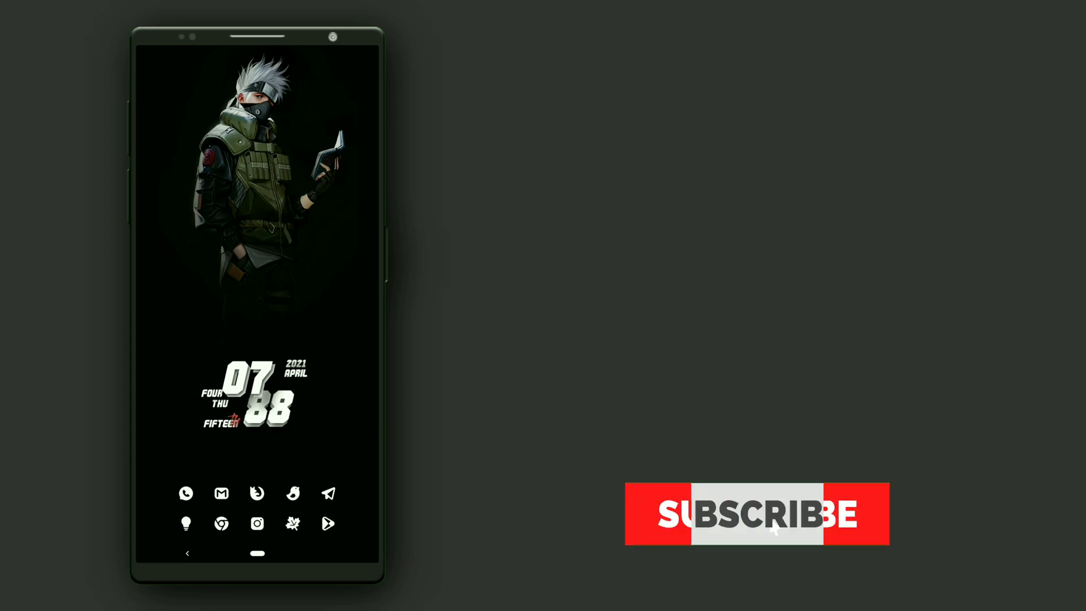
click(756, 514)
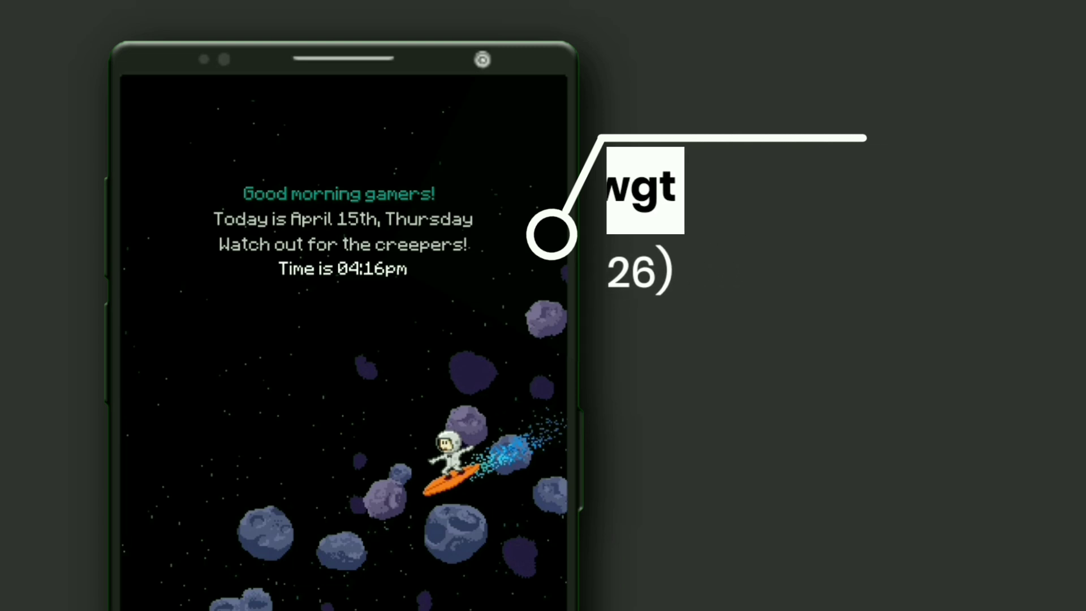
scroll(down, 3)
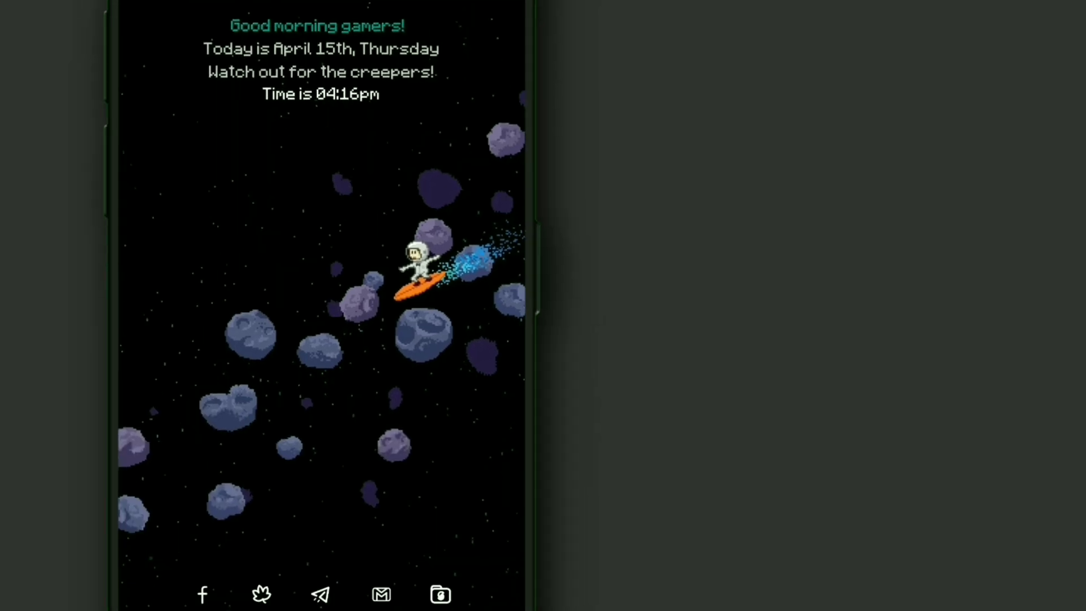